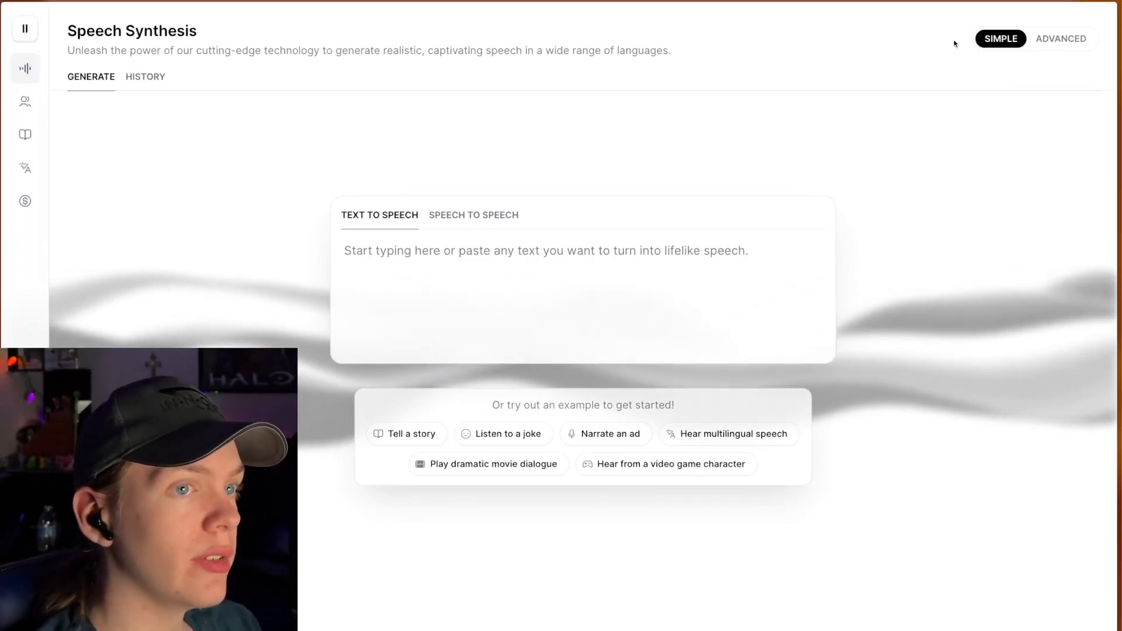
mouse_move(302, 157)
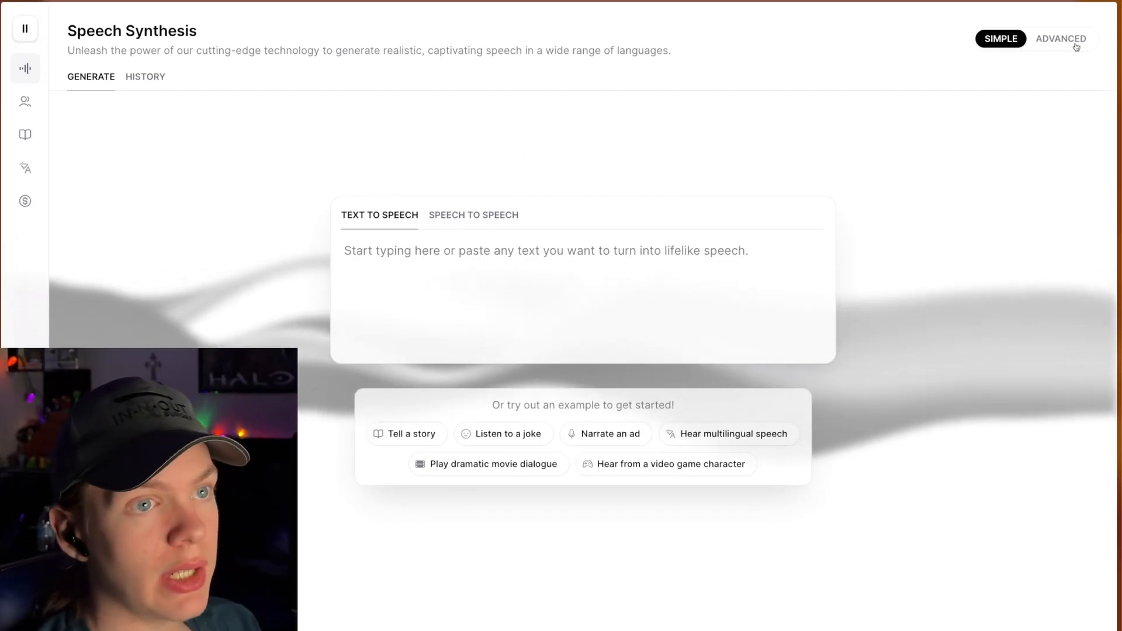
Turn on Advanced mode and enter the homework dialogue 'I don't know why you ate my homework, but don't do it again!'
click(1062, 38)
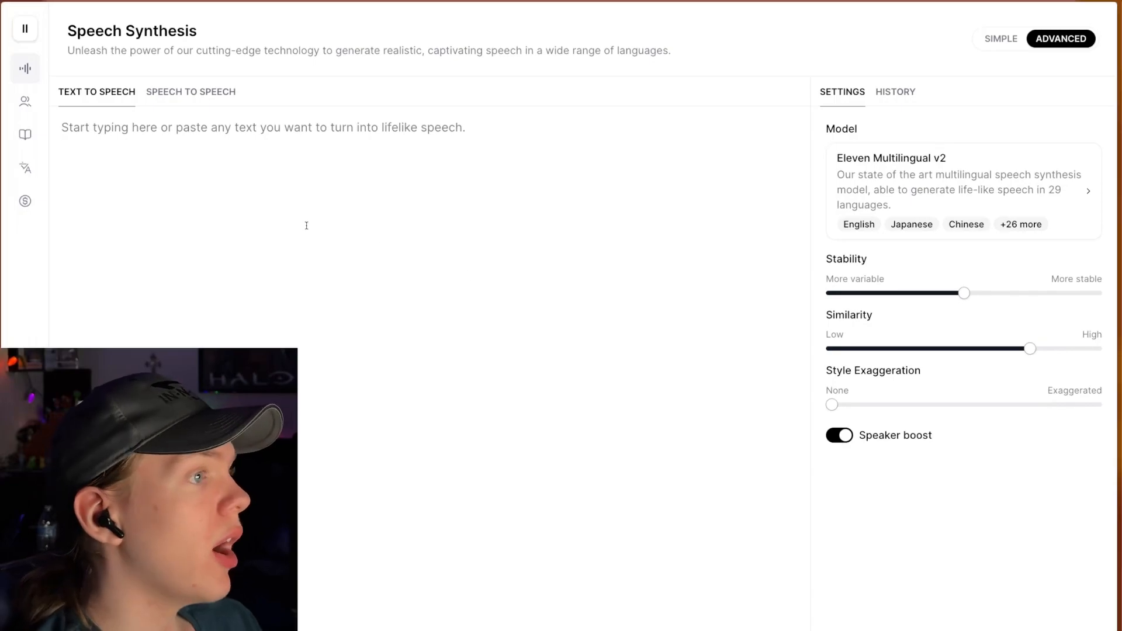
text(I don't know why you ate my homework, but don't do it again!)
text(Okay, okay...... I'll stop eating your homework.)
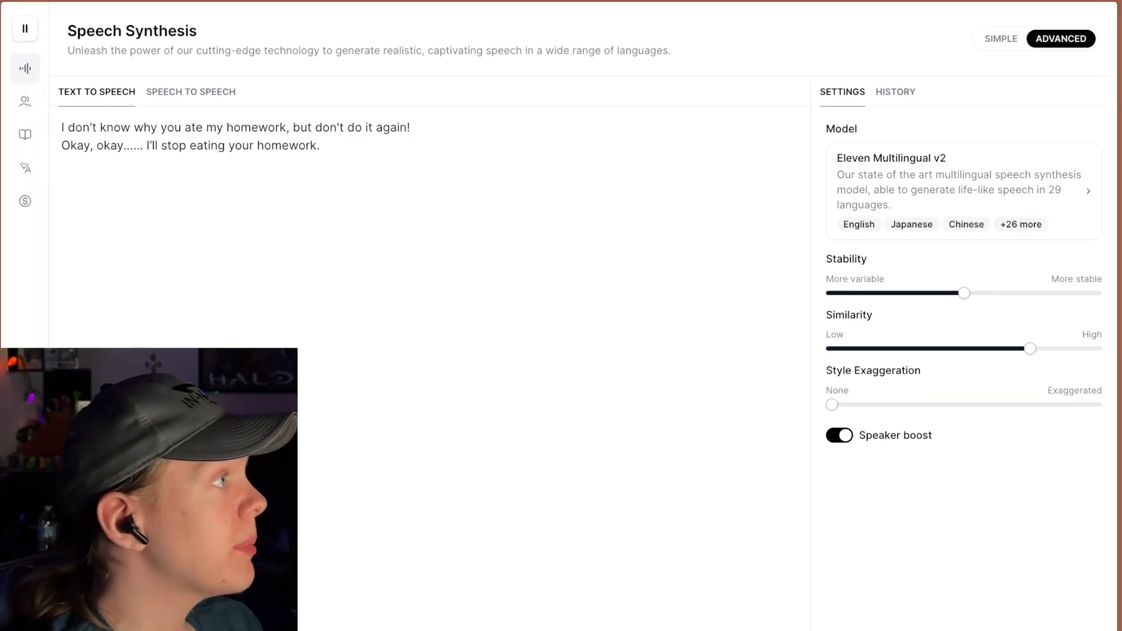
Replace both lines with quoted versions ending 'he said, angrily.' and 'he said, calmly.'
drag(158, 128, 320, 145)
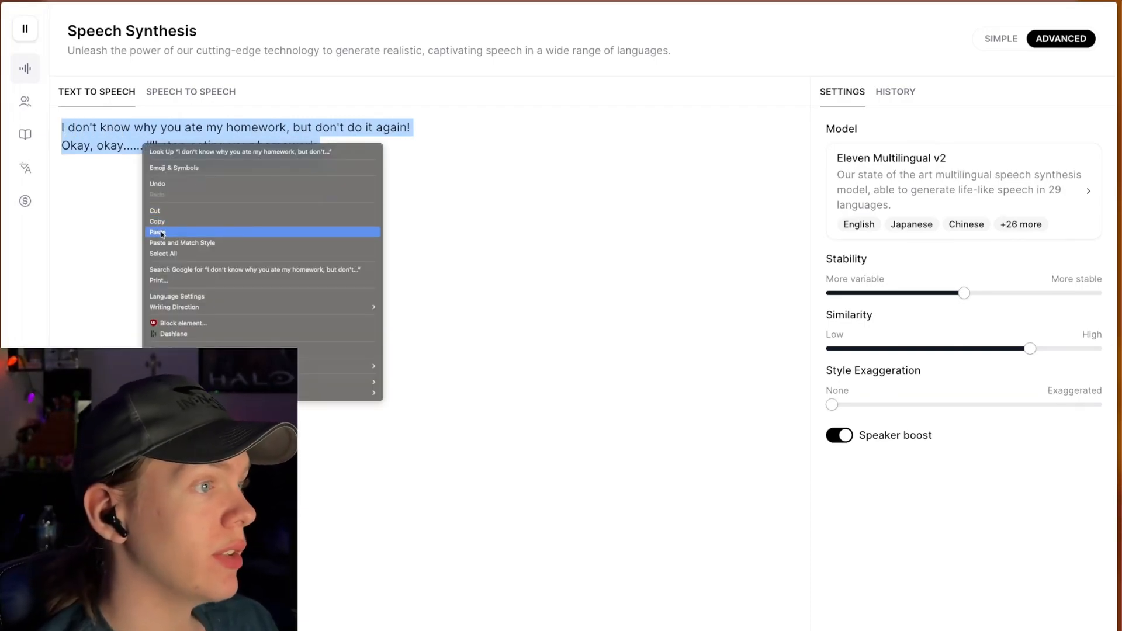
click(157, 232)
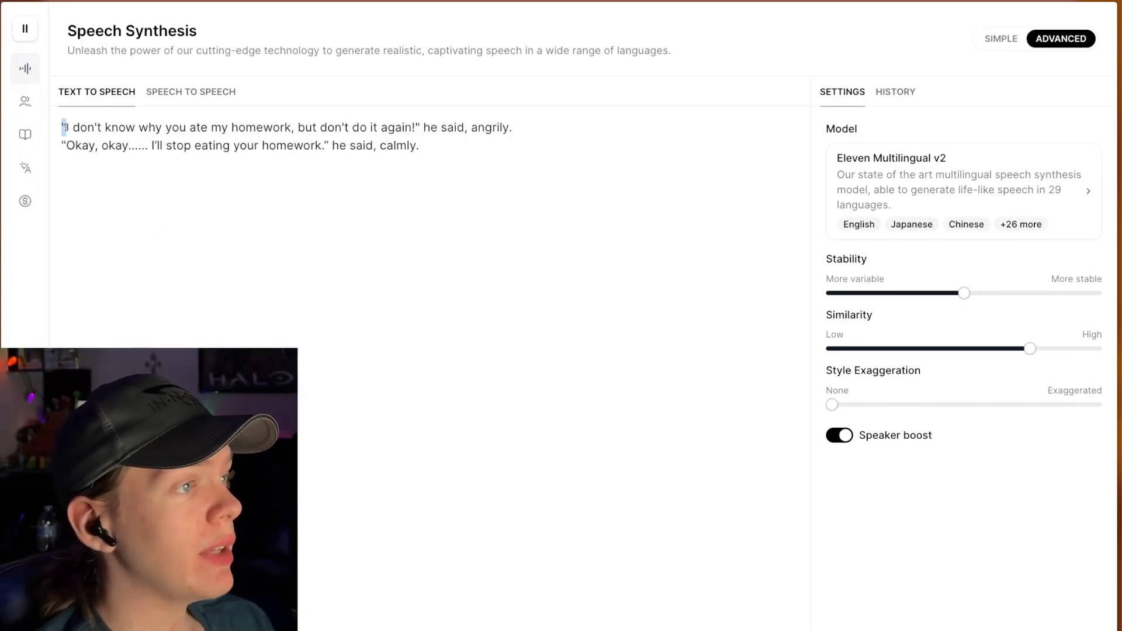
drag(64, 128, 418, 127)
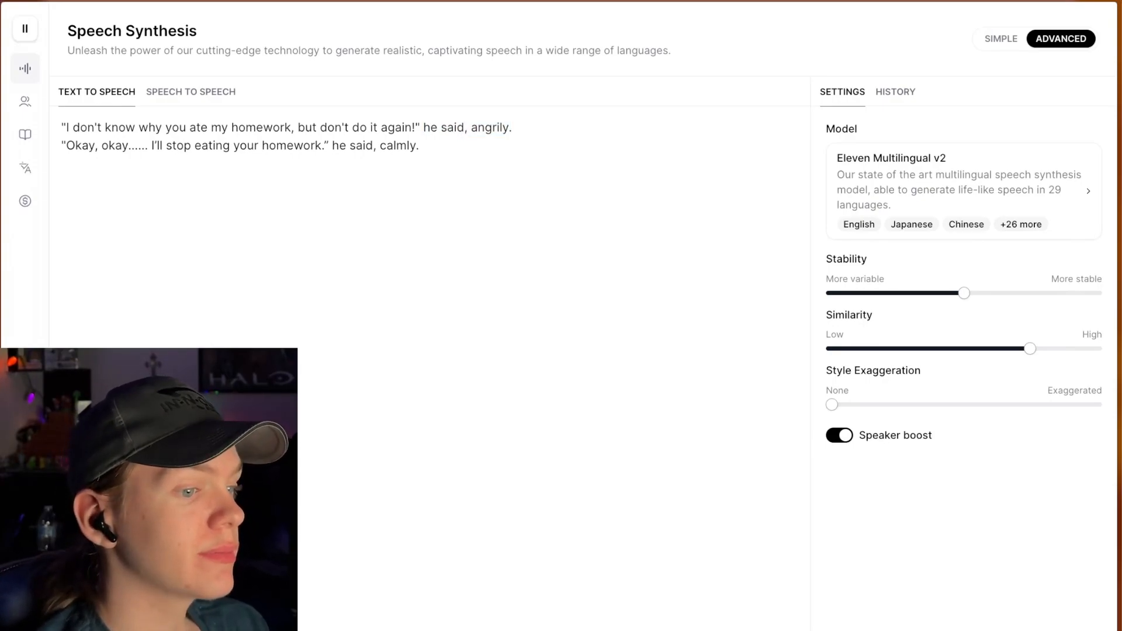
click(736, 577)
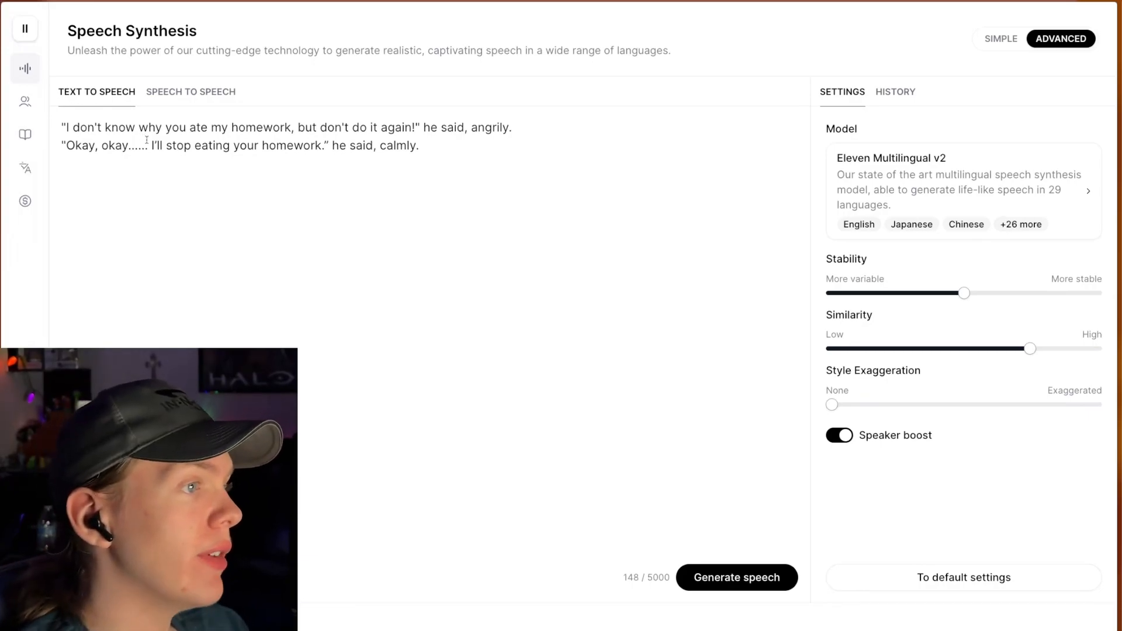
double_click(136, 145)
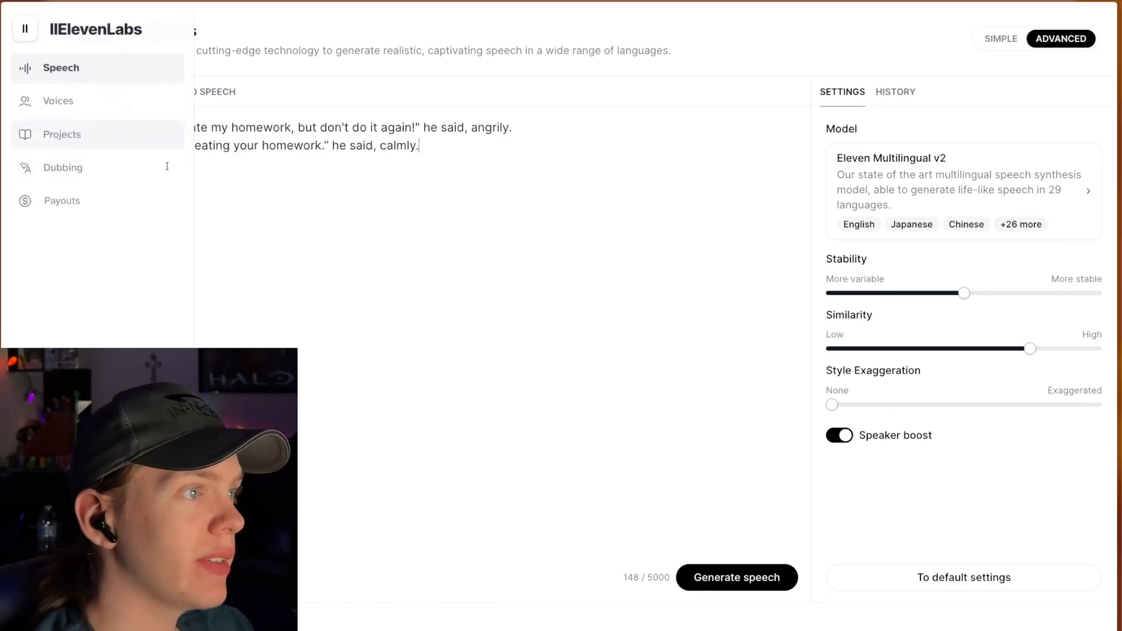
Paste the tagged dialogue with <angry>: and <calmly>: prefixes in place of the narration
right_click(286, 136)
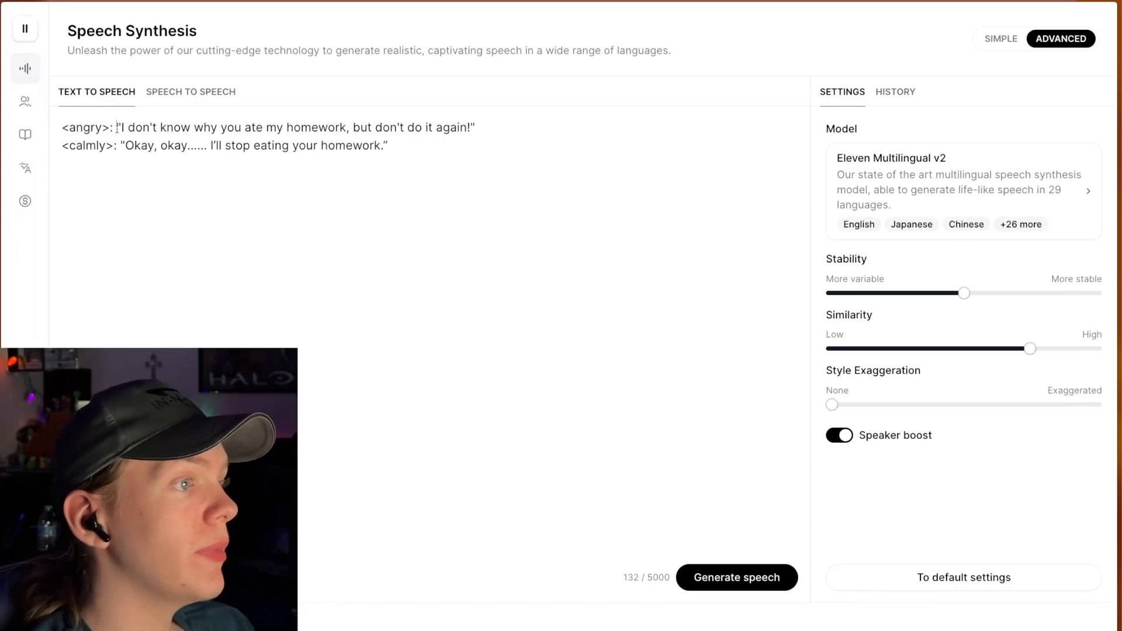
double_click(86, 127)
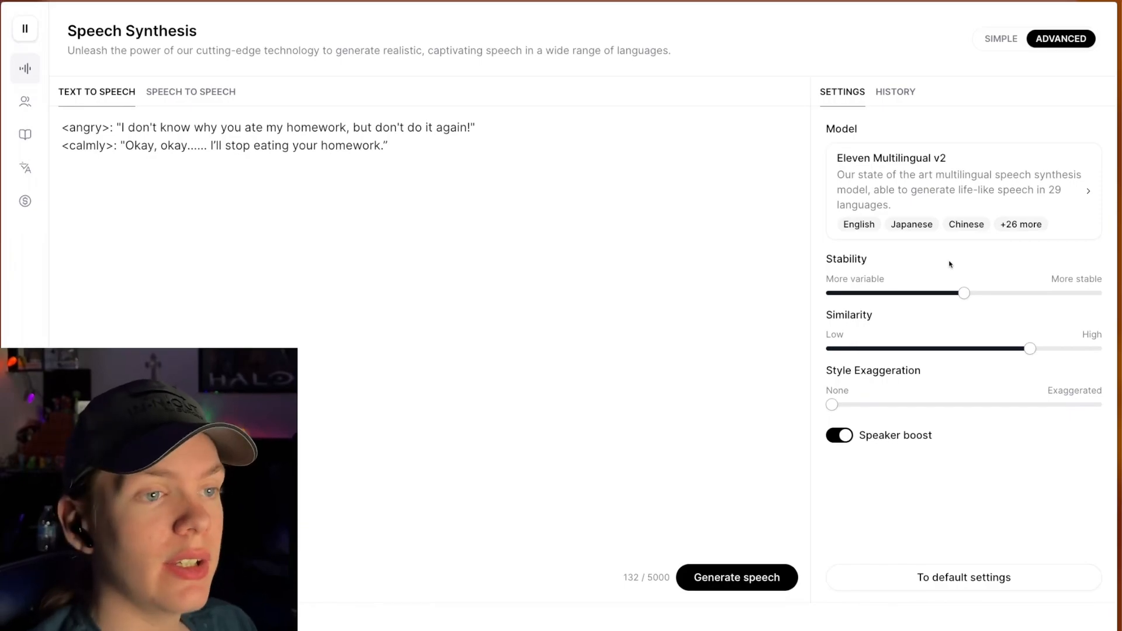
mouse_move(963, 293)
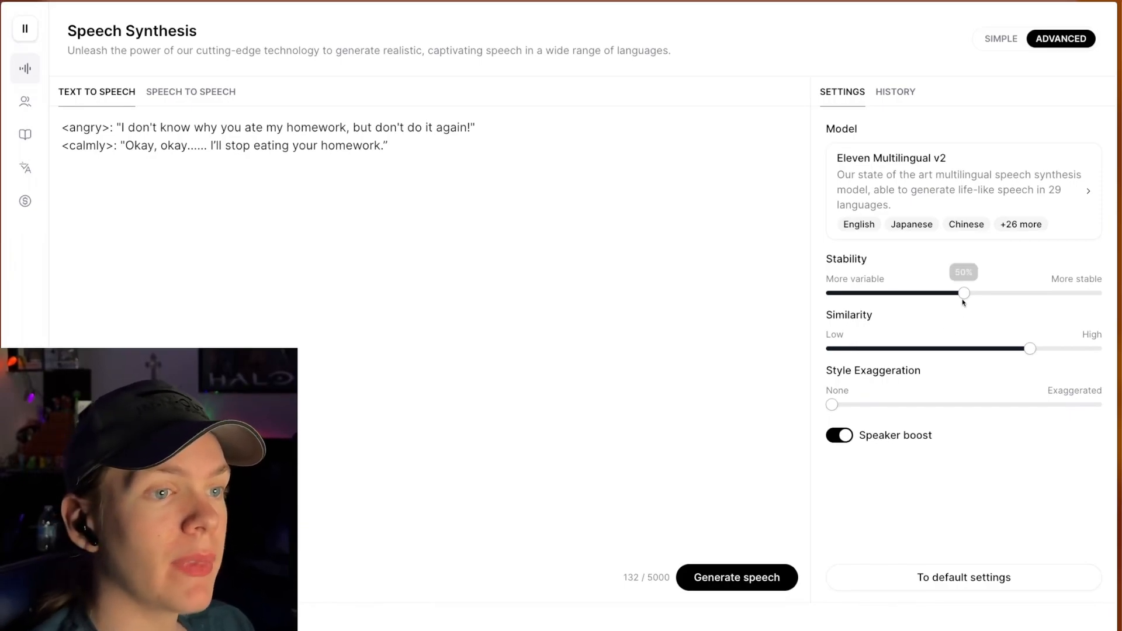
Lower Stability below 50% toward More variable
drag(963, 293, 922, 293)
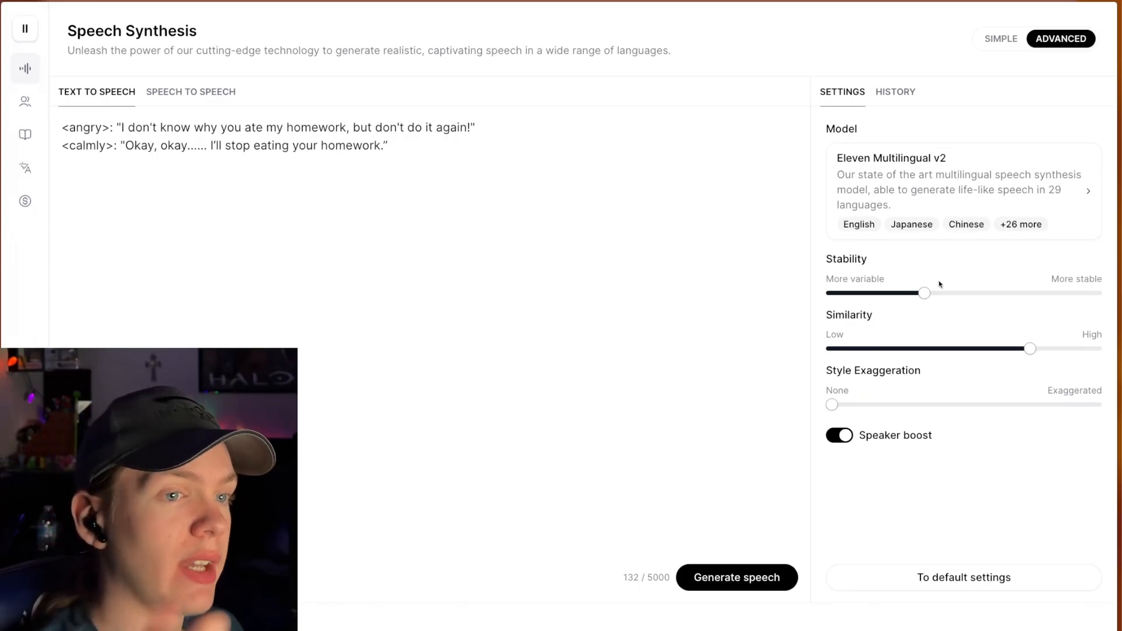
Try Stability at 63%, 70% and higher, then settle it back at 49%
drag(925, 293, 1000, 292)
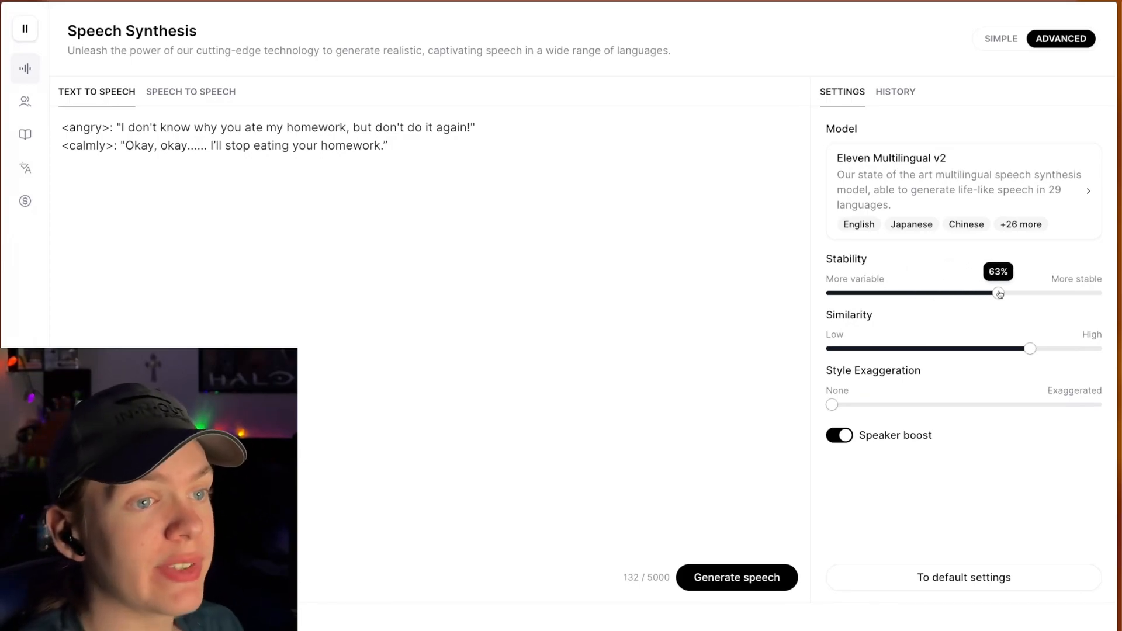
drag(1000, 293, 1020, 294)
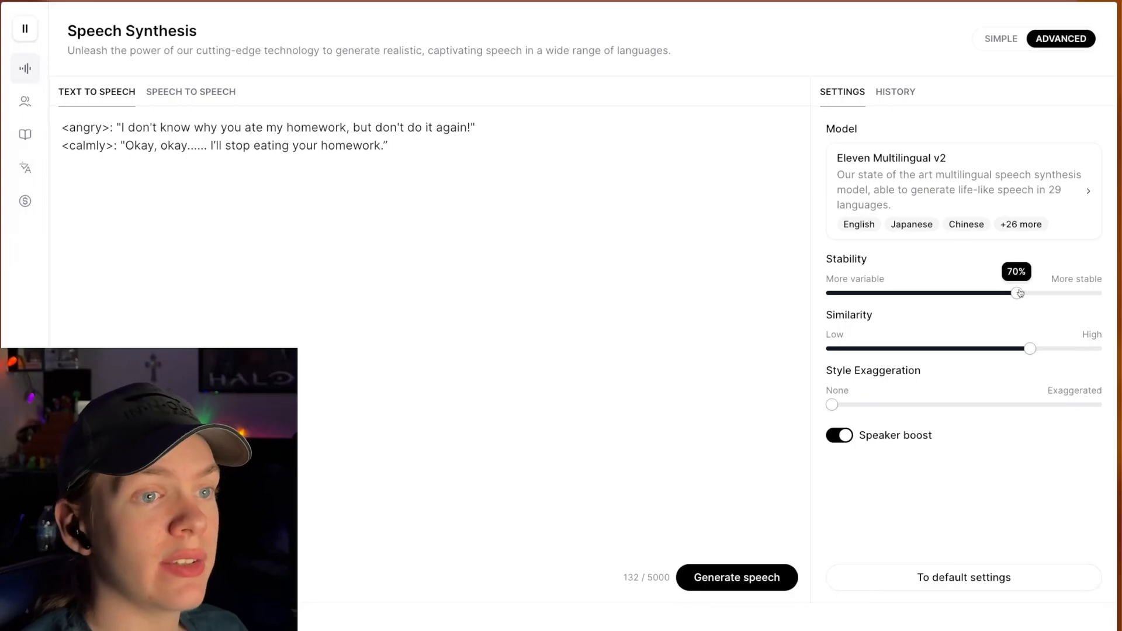
drag(1020, 293, 1031, 293)
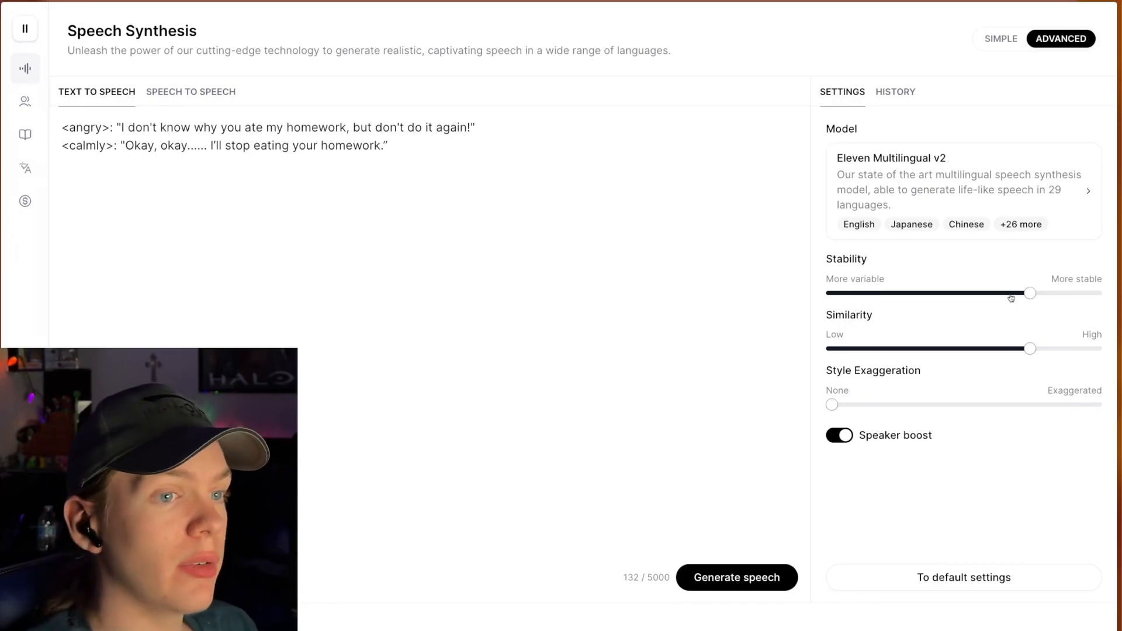
drag(1029, 293, 962, 293)
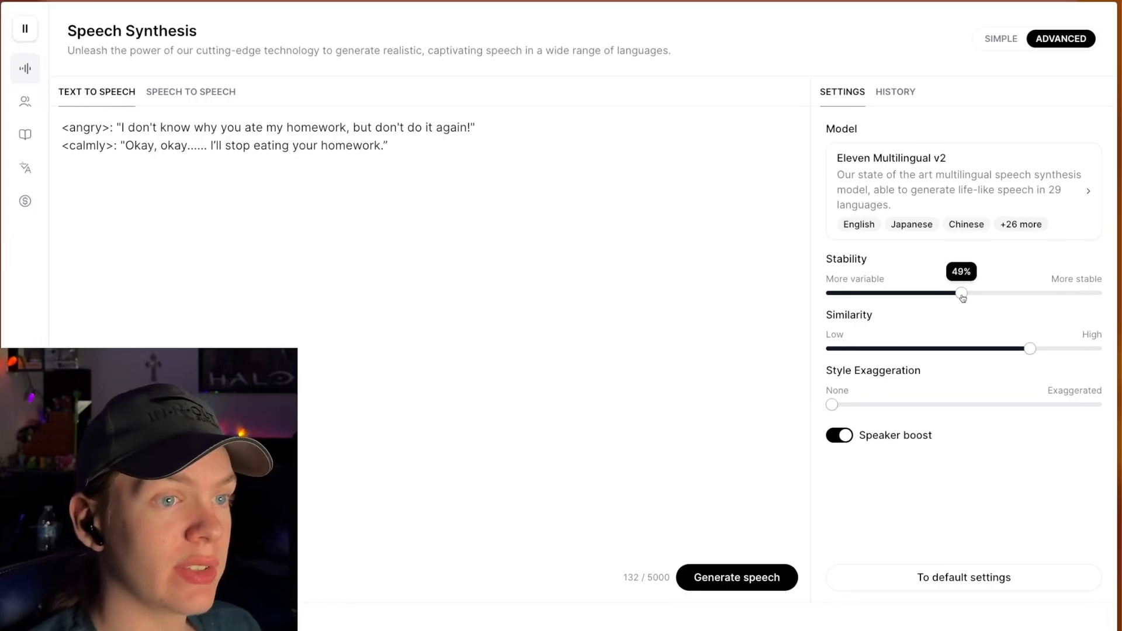